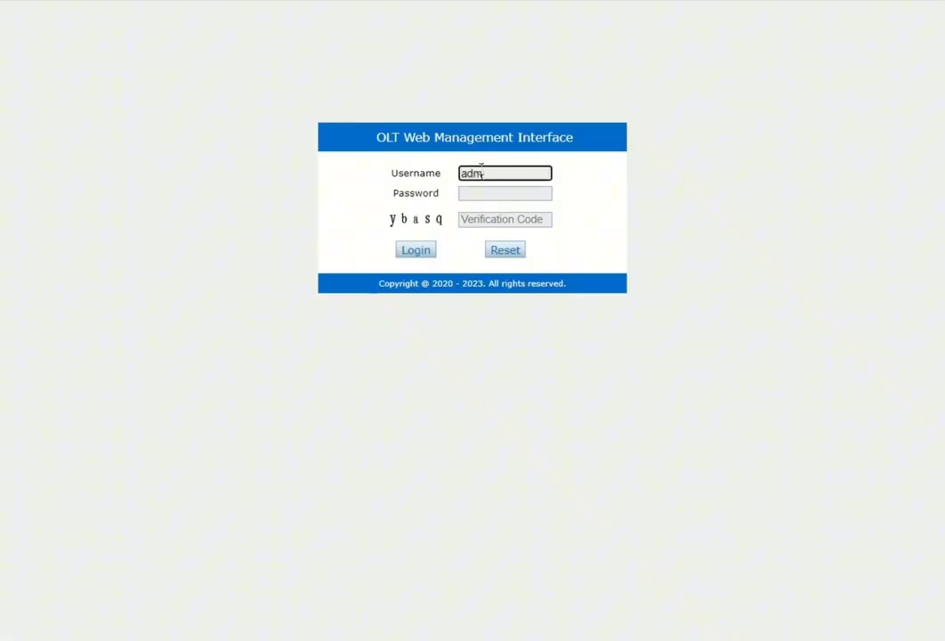
Log in as admin with the password and verification code to reach Device Information.
text(password)
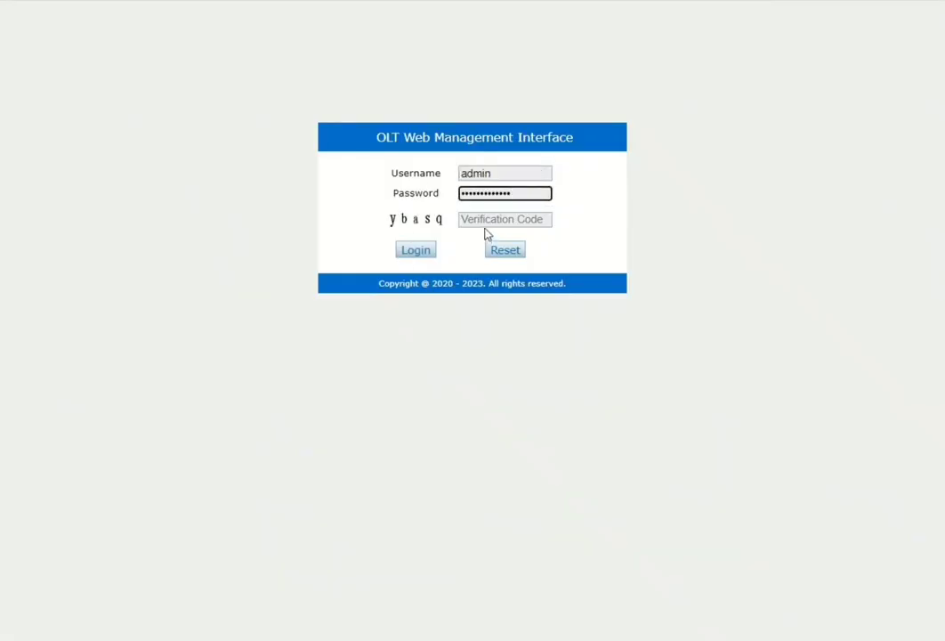
text(yb)
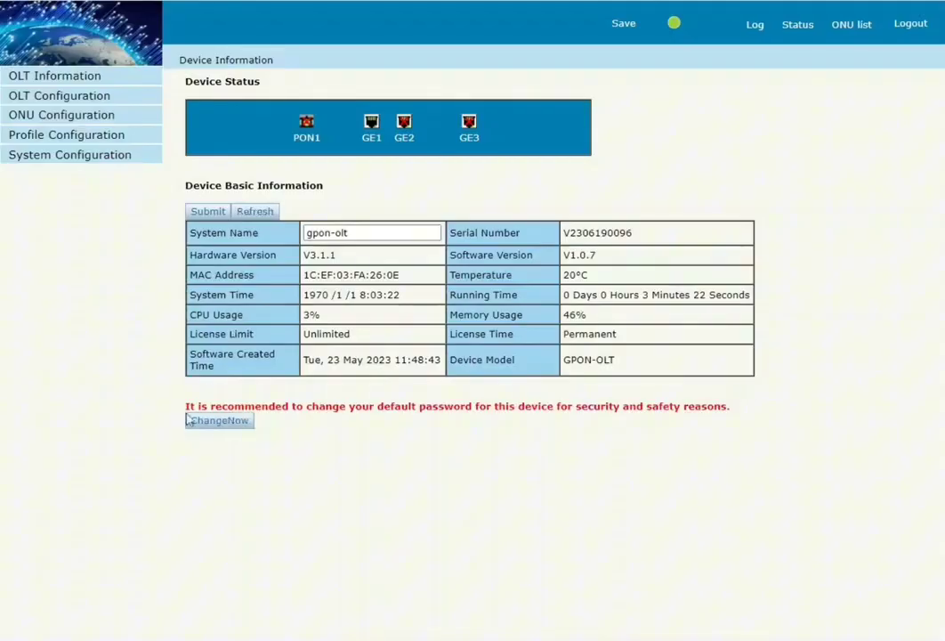
Add VLAN ID 200 with description vlan200 to the VLAN table and move to VLAN Port configuration.
click(59, 96)
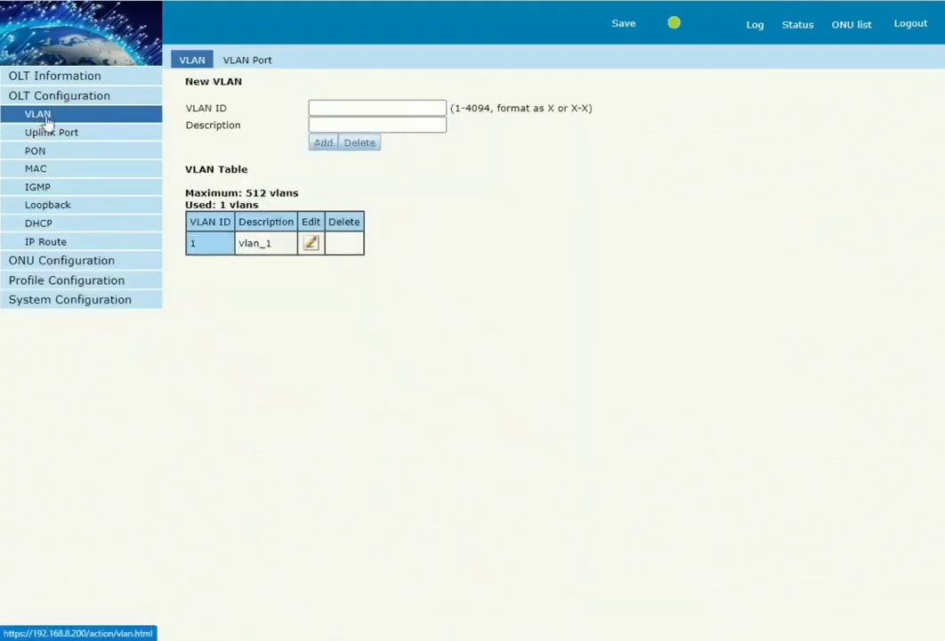
text(200)
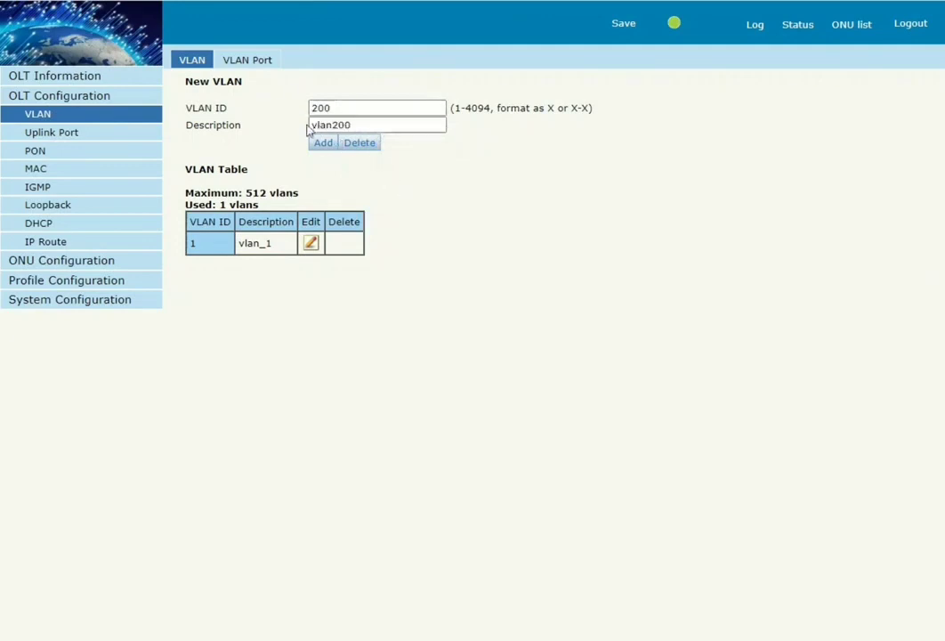
click(322, 143)
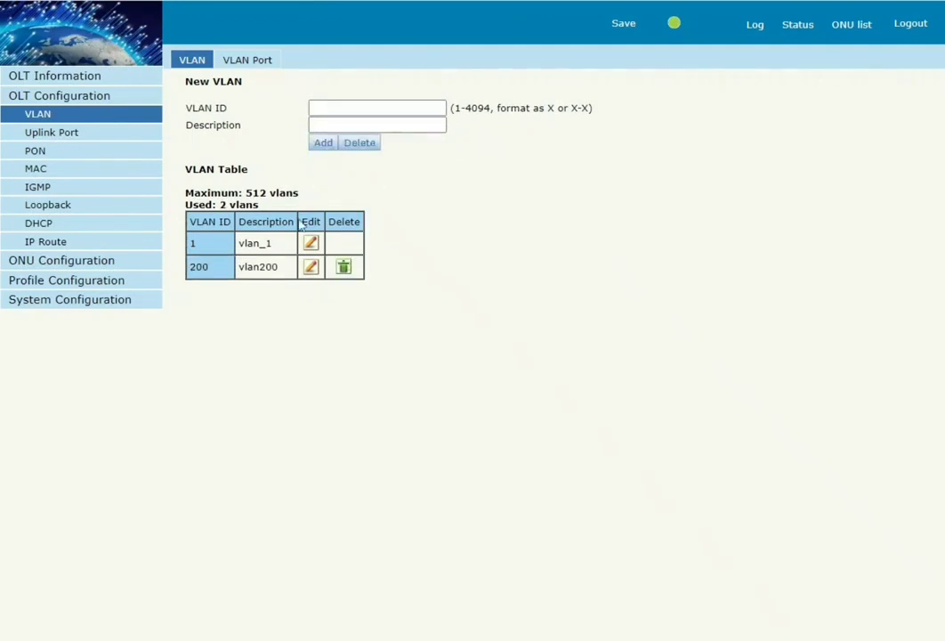
click(310, 267)
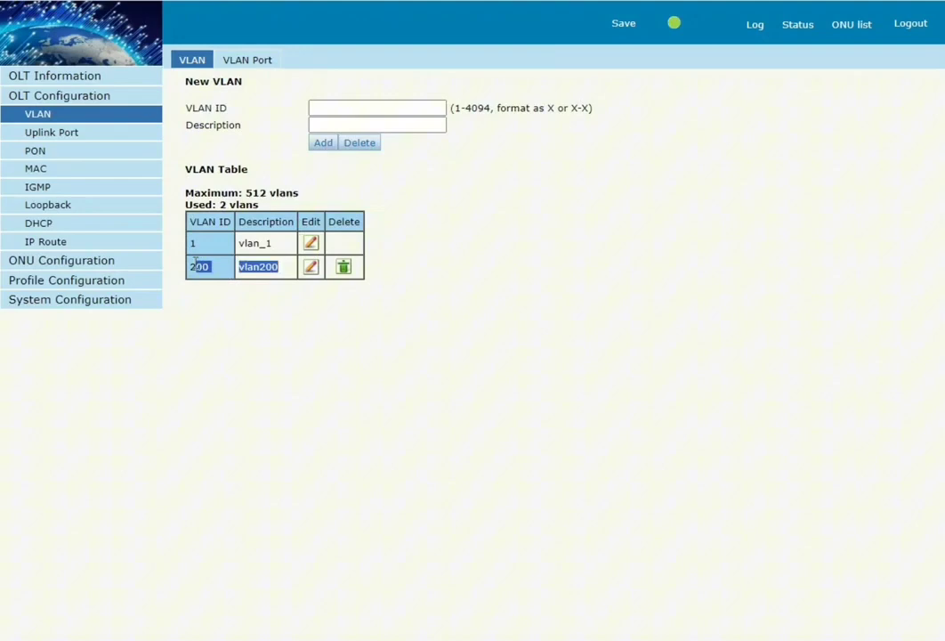
click(246, 60)
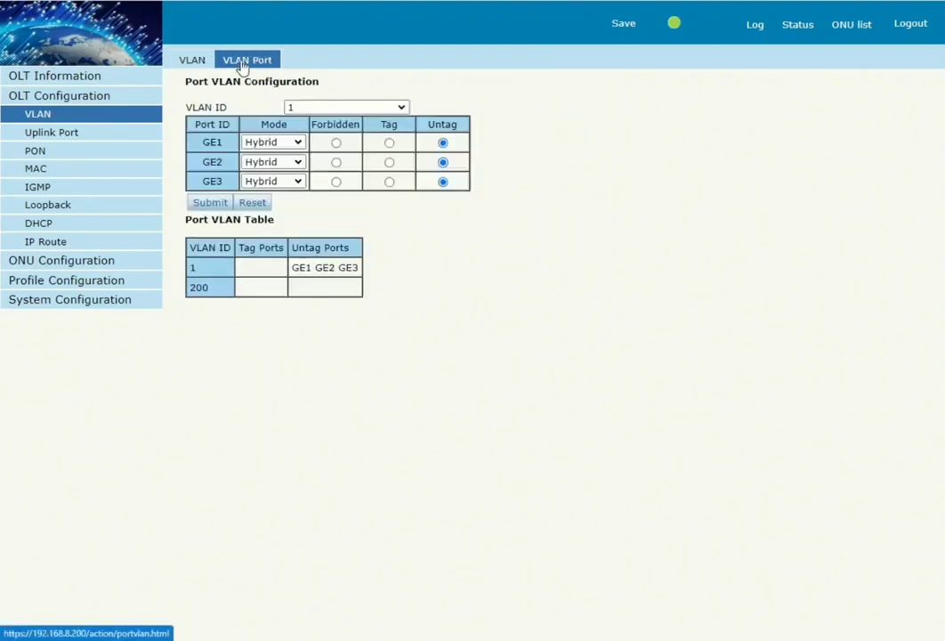
Submit GE1, GE2 and GE3 as tagged members of VLAN 200.
click(345, 107)
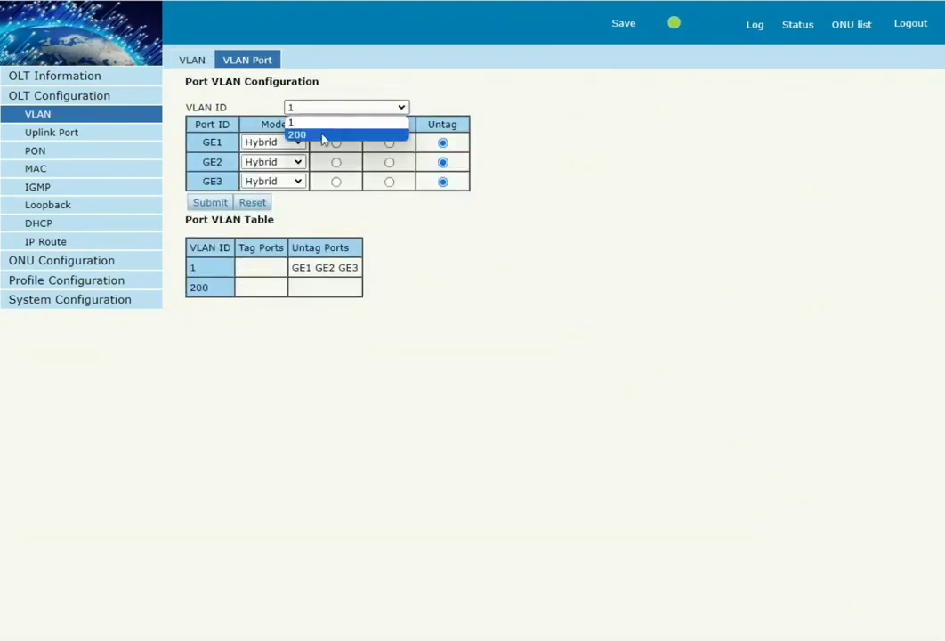
click(297, 135)
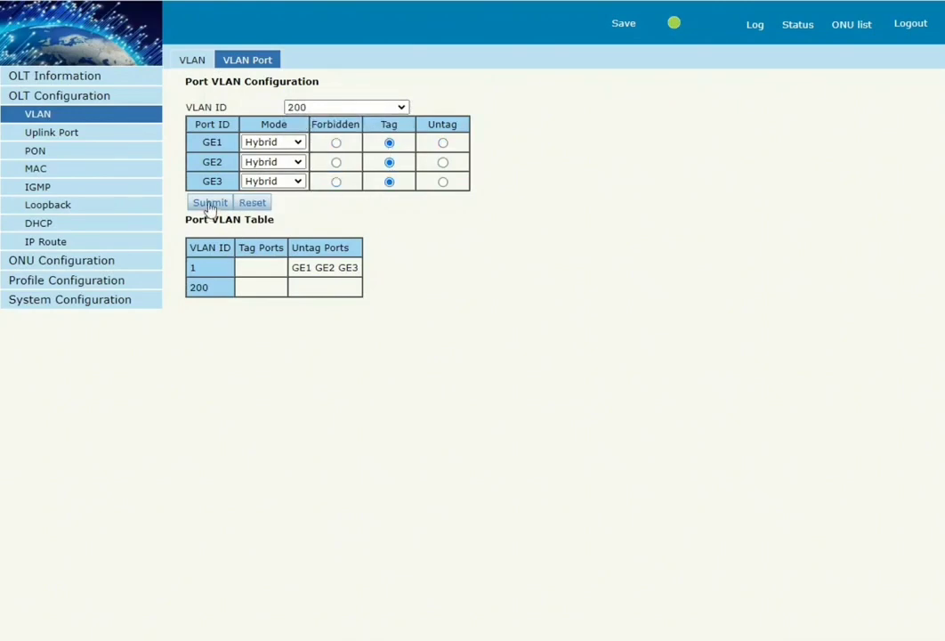
click(210, 203)
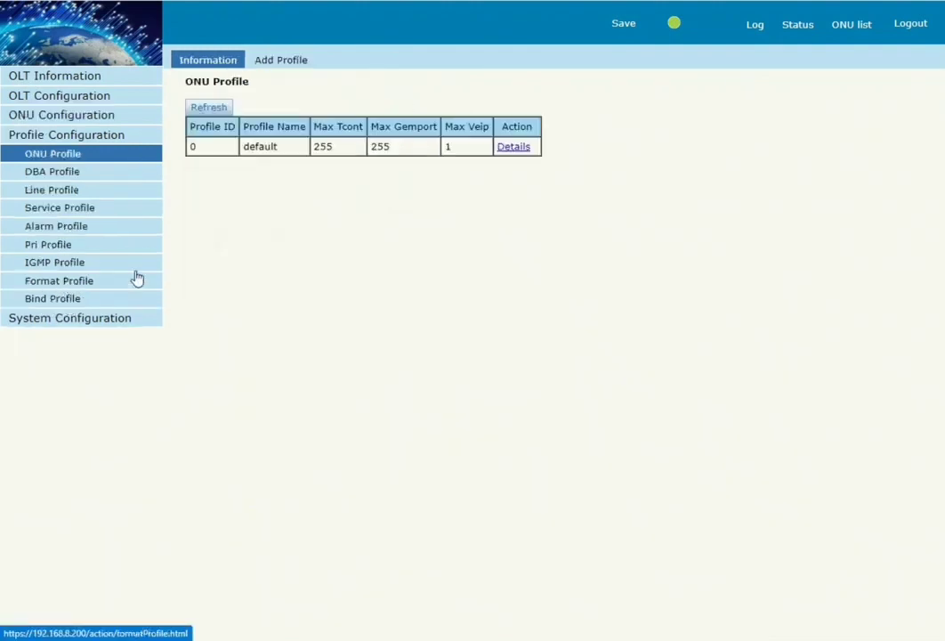
mouse_move(57, 188)
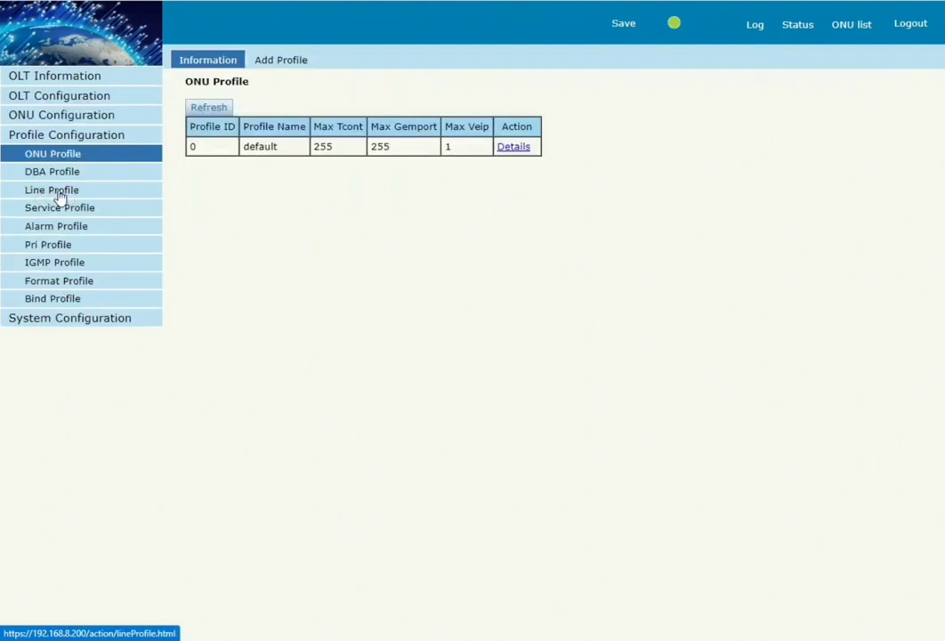
Add line profile ID 1 named line_1 and bring up its Tcont details.
click(52, 189)
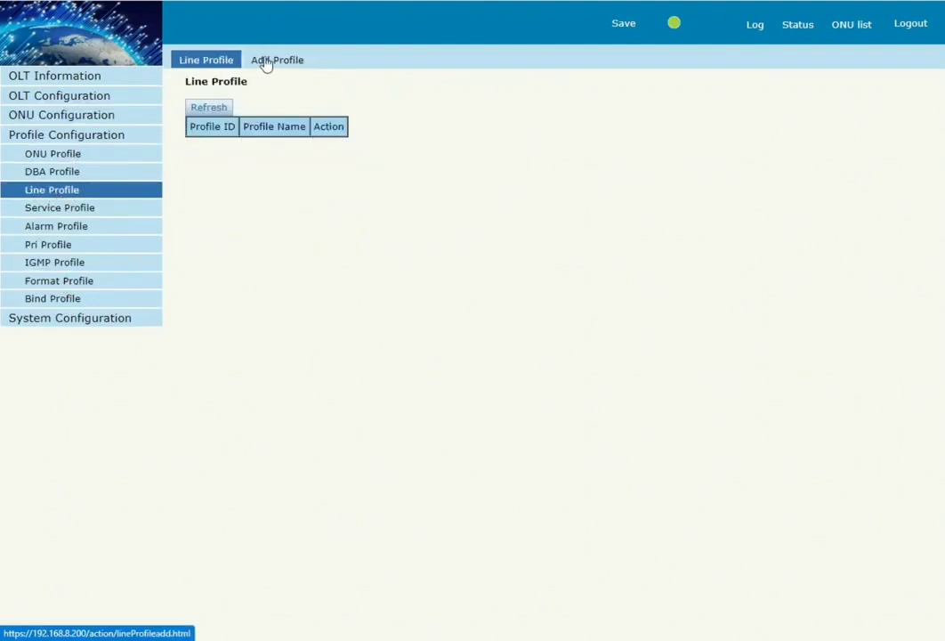
click(277, 61)
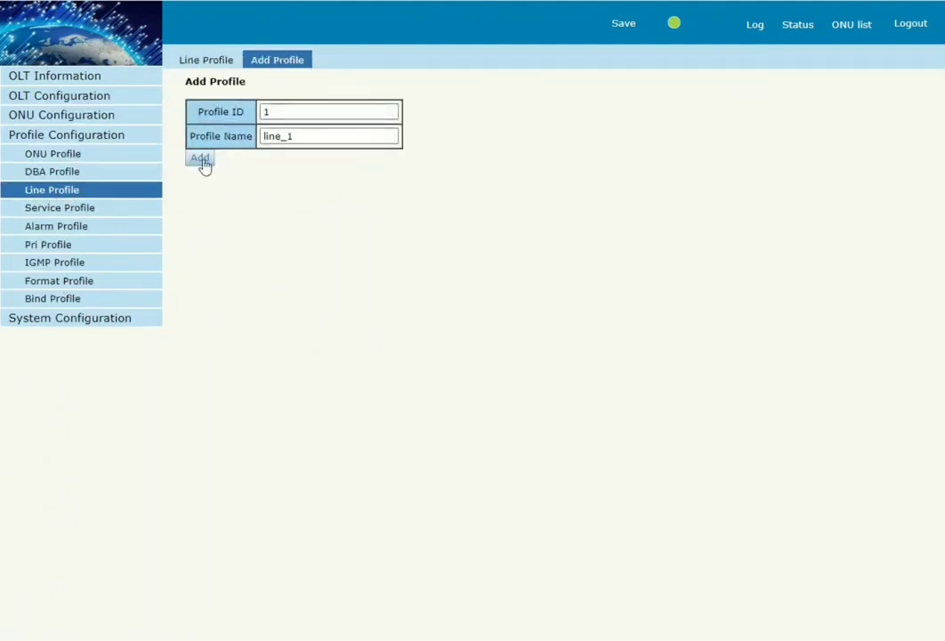
click(199, 156)
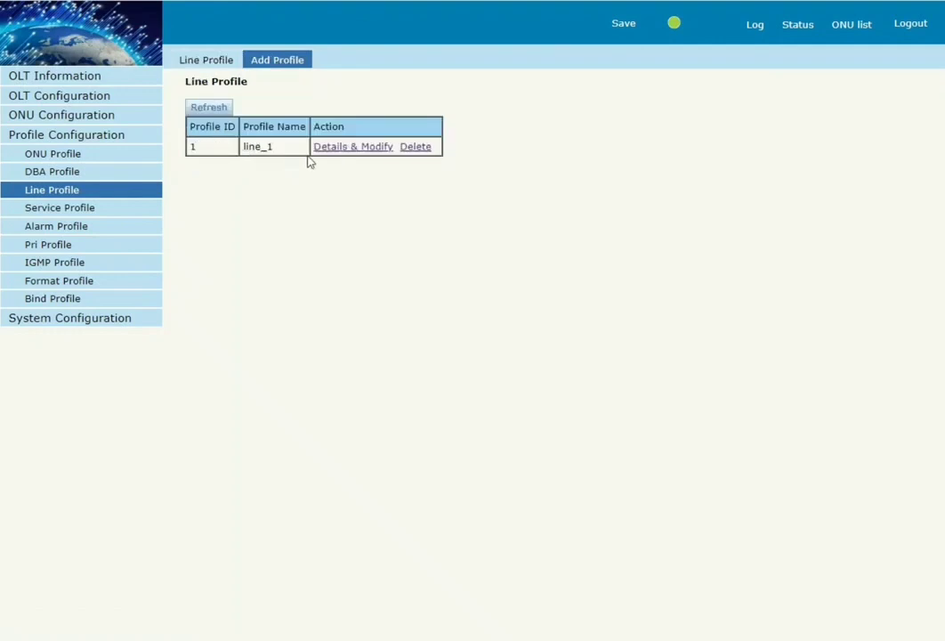
click(352, 146)
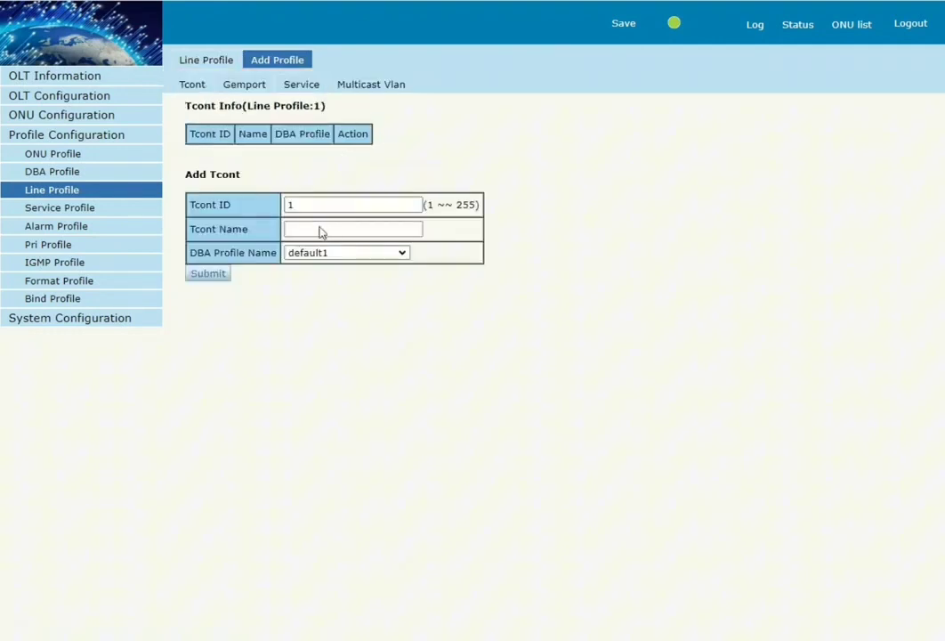